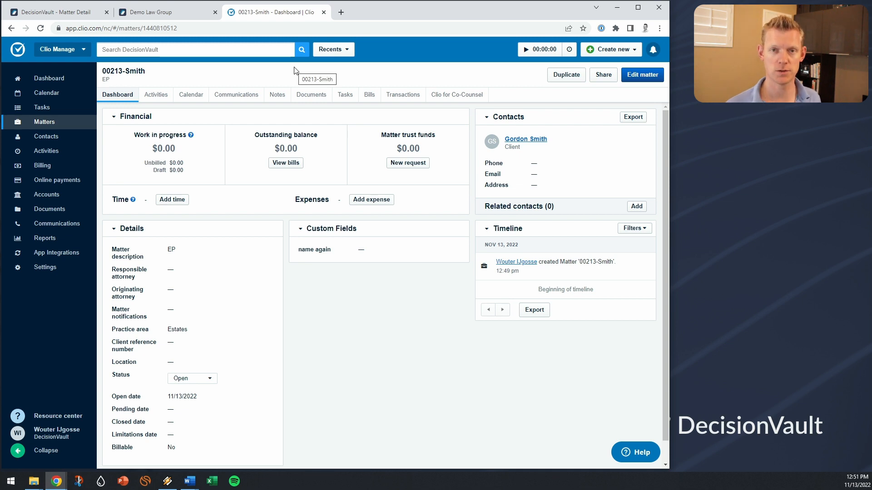
{"action": "mouse_move", "coordinate": [438, 193]}
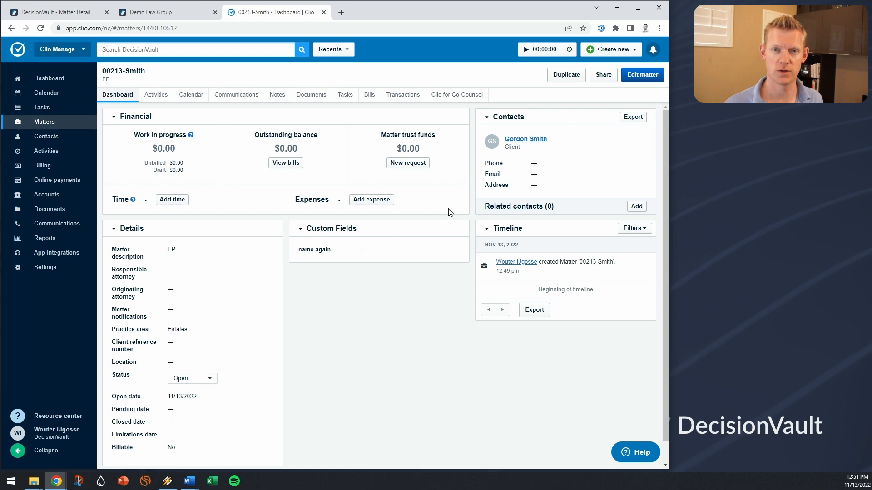
{"action": "mouse_move", "coordinate": [450, 202]}
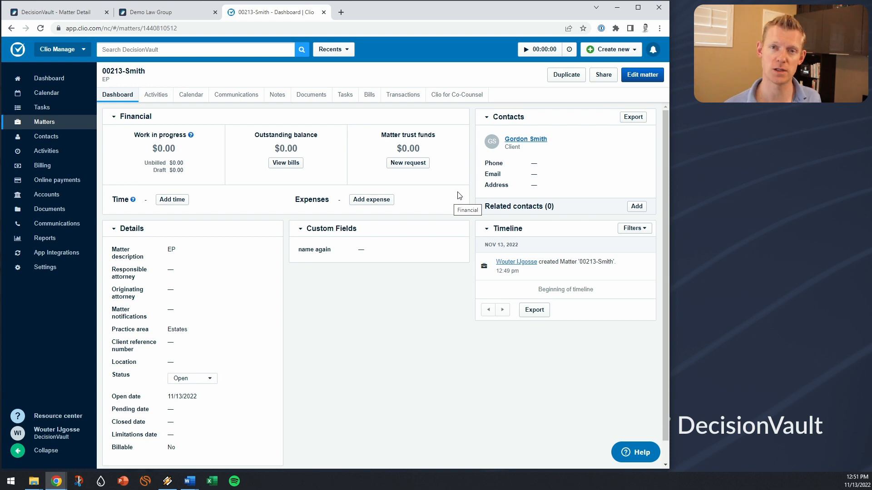
Step: Switch from Clio's 00213-Smith matter dashboard to the DecisionVault client questionnaire
{"action": "left_click", "coordinate": [161, 12]}
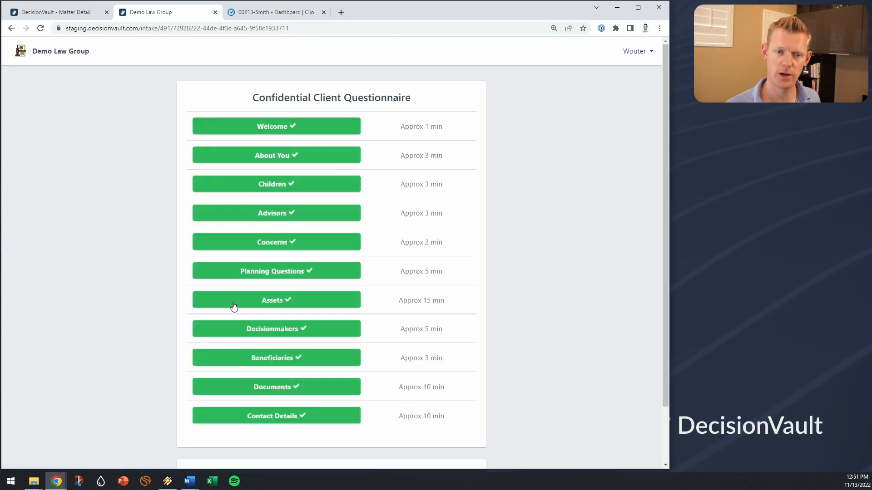
{"action": "left_click", "coordinate": [275, 184]}
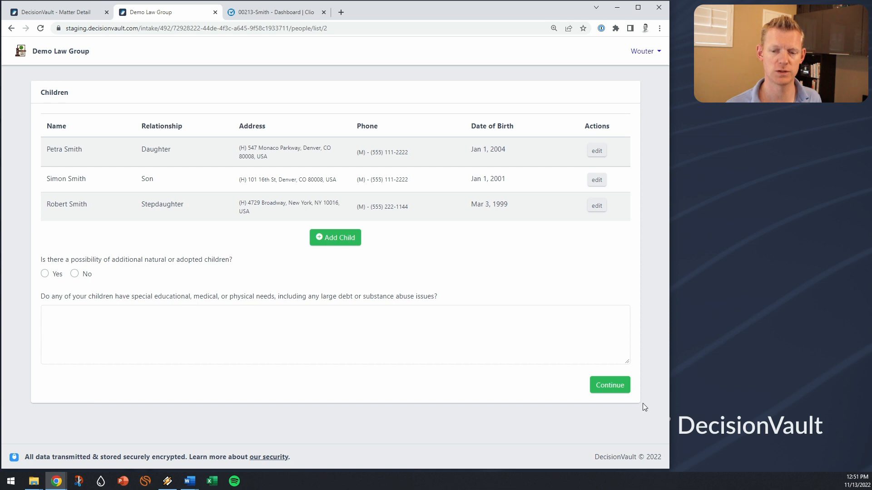
{"action": "left_click", "coordinate": [609, 385]}
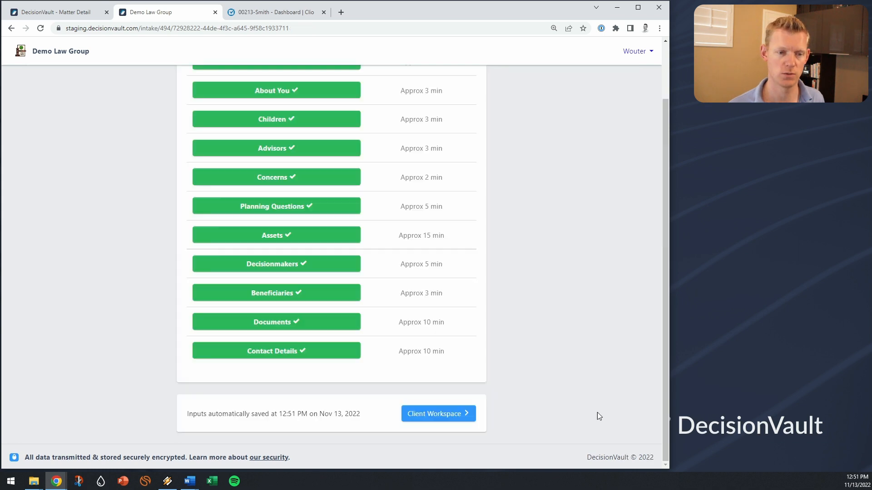
{"action": "mouse_move", "coordinate": [400, 212]}
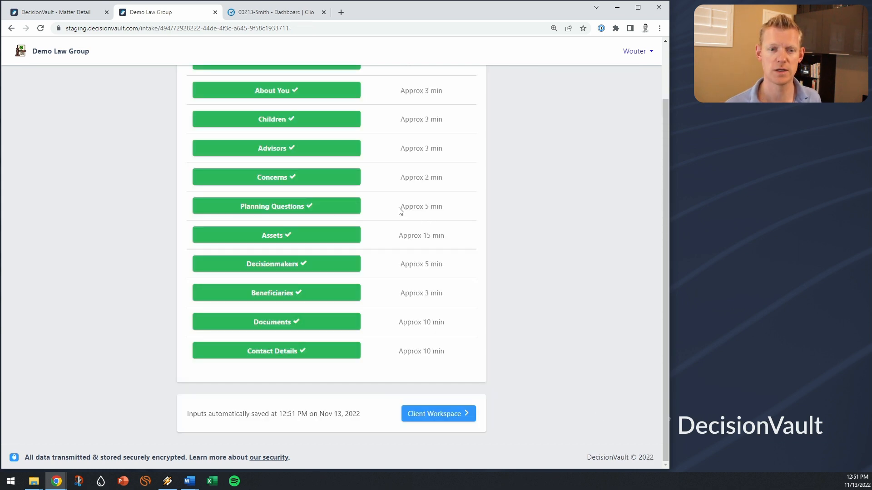
{"action": "left_click", "coordinate": [275, 234]}
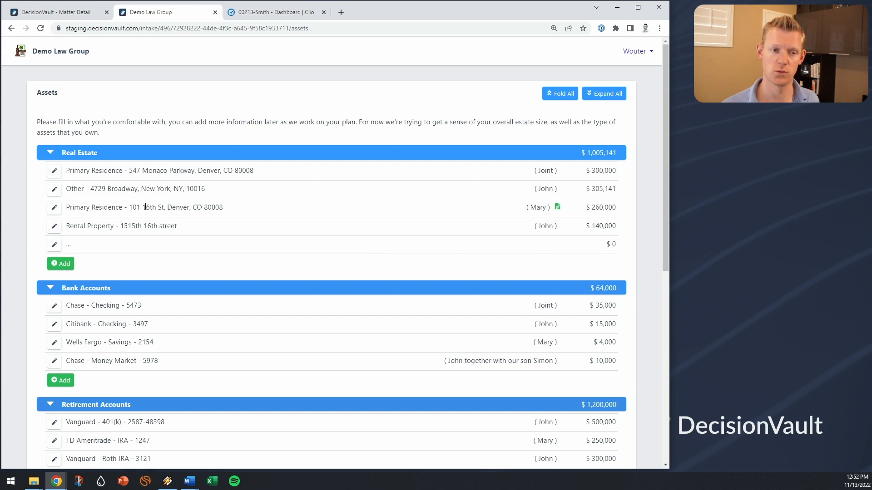
{"action": "left_click", "coordinate": [54, 170]}
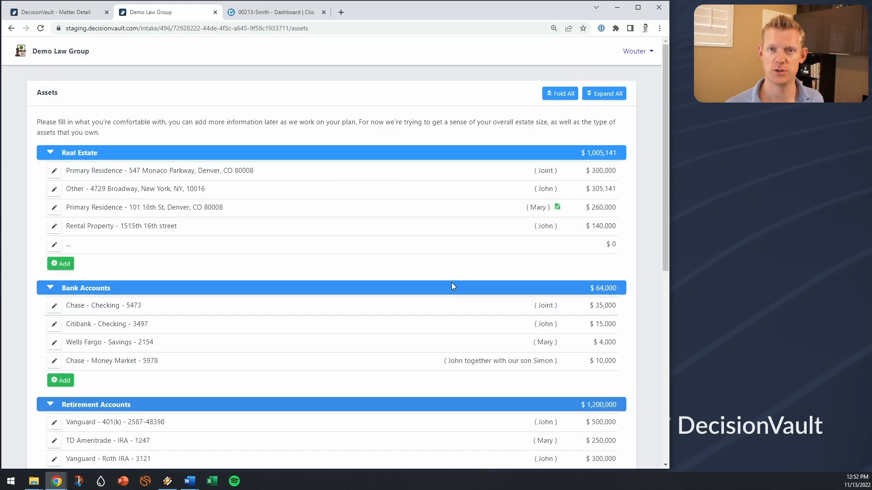
{"action": "mouse_move", "coordinate": [225, 63]}
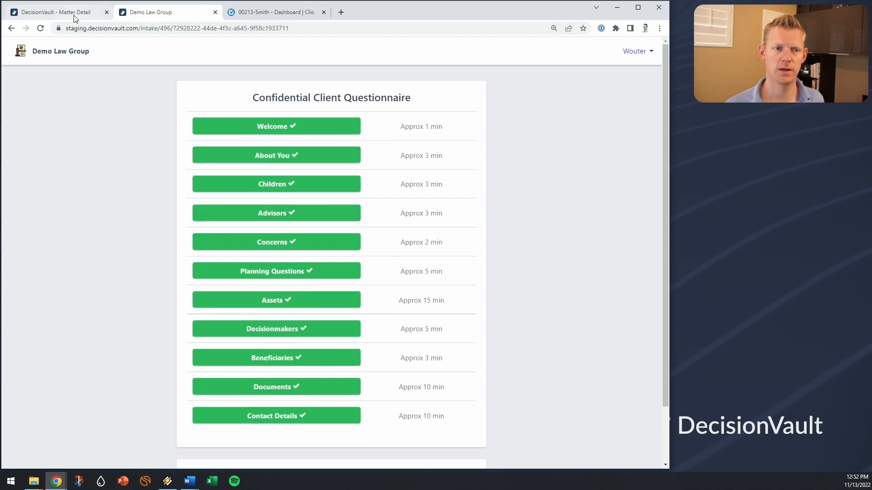
{"action": "mouse_move", "coordinate": [58, 11]}
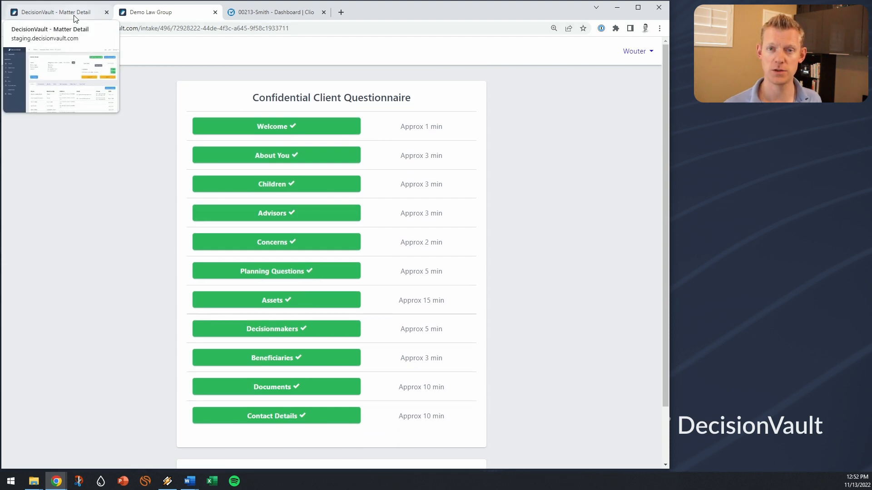
Step: Bring up the Integration Demo - Smith matter's documents and its list of sync targets
{"action": "left_click", "coordinate": [52, 12]}
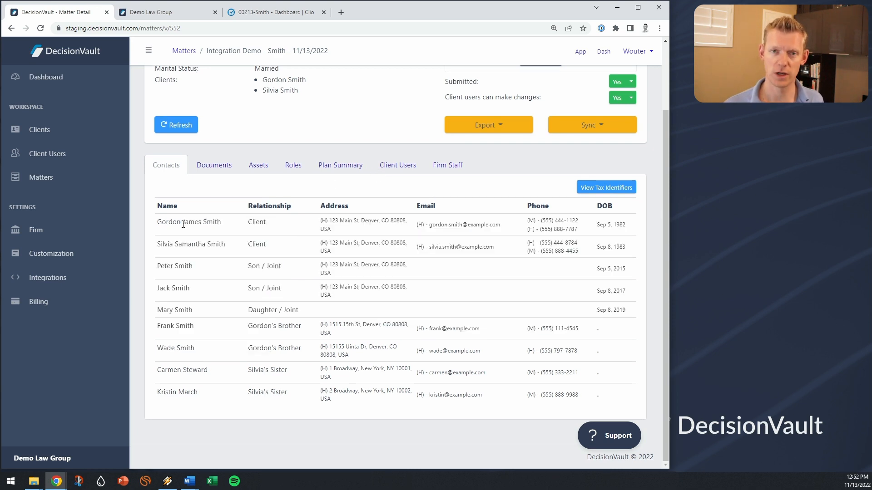
{"action": "left_click", "coordinate": [213, 246]}
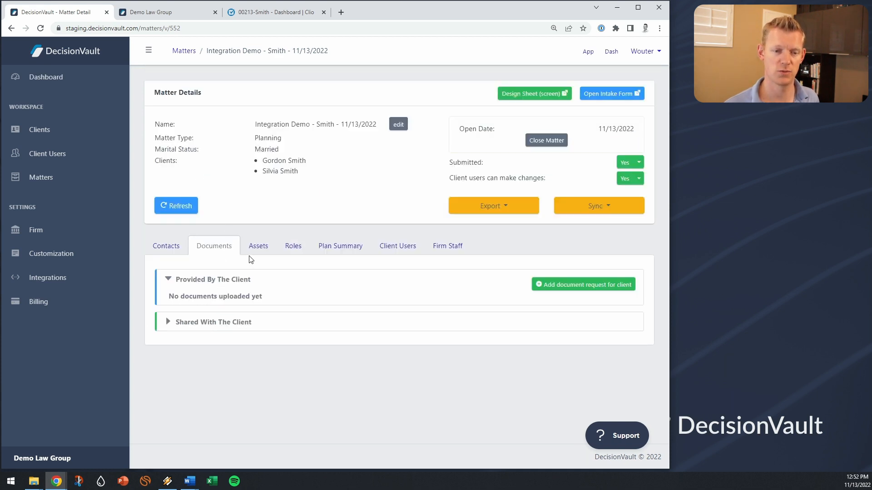
{"action": "mouse_move", "coordinate": [293, 246]}
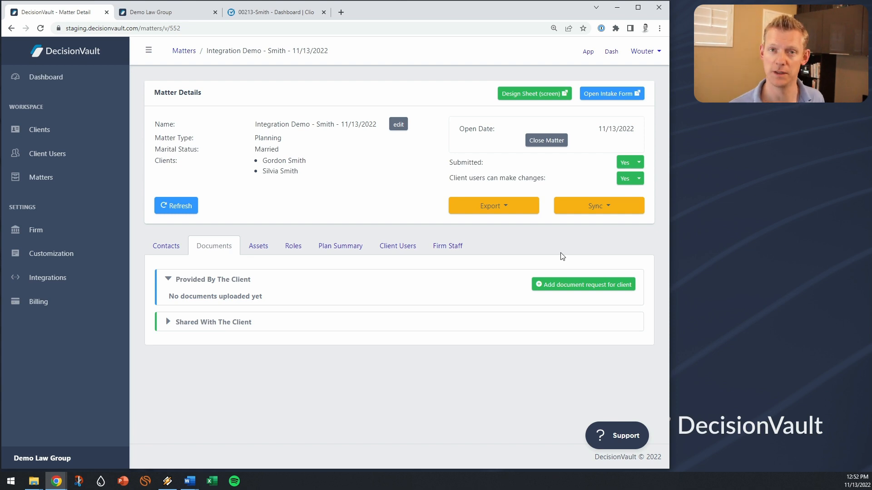
{"action": "left_click", "coordinate": [598, 205]}
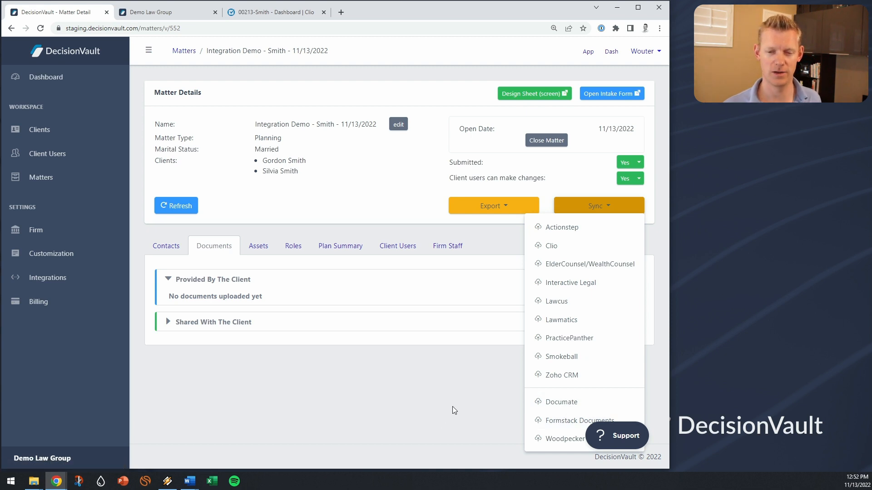
{"action": "mouse_move", "coordinate": [579, 249]}
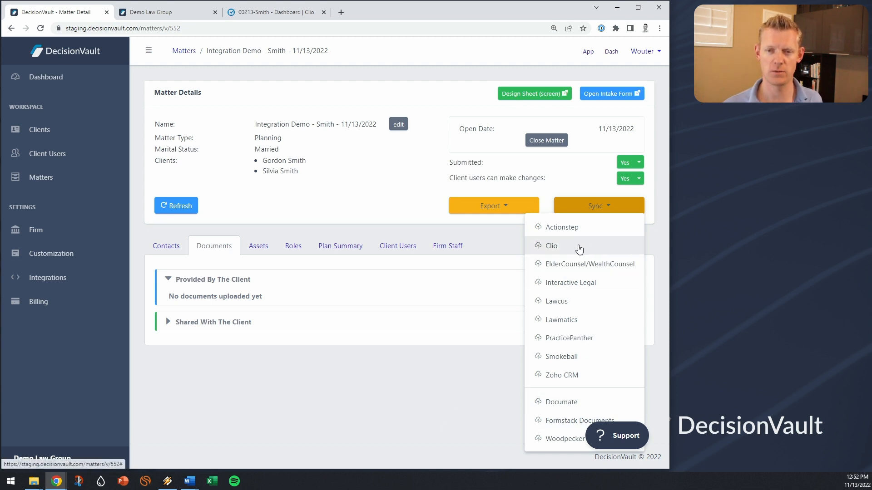
Step: Choose Clio as sync target, search 'gord' and link to the existing 00213-Smith matter
{"action": "left_click", "coordinate": [550, 246]}
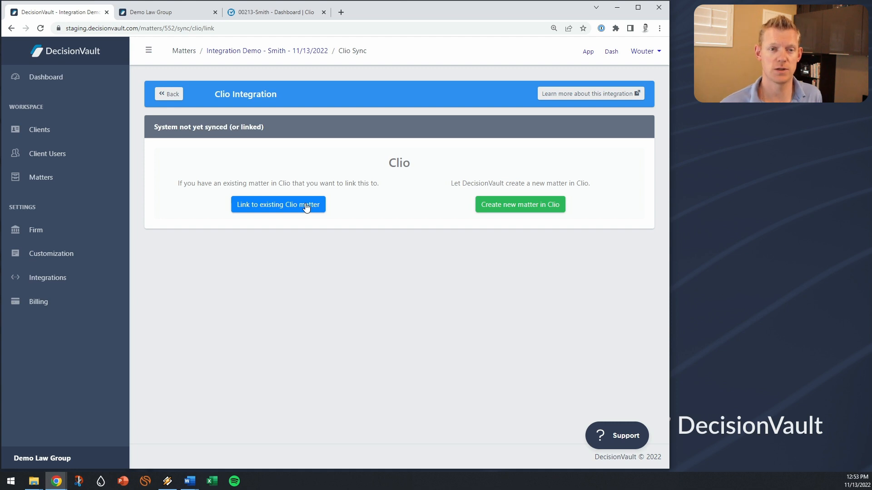
{"action": "left_click", "coordinate": [278, 204]}
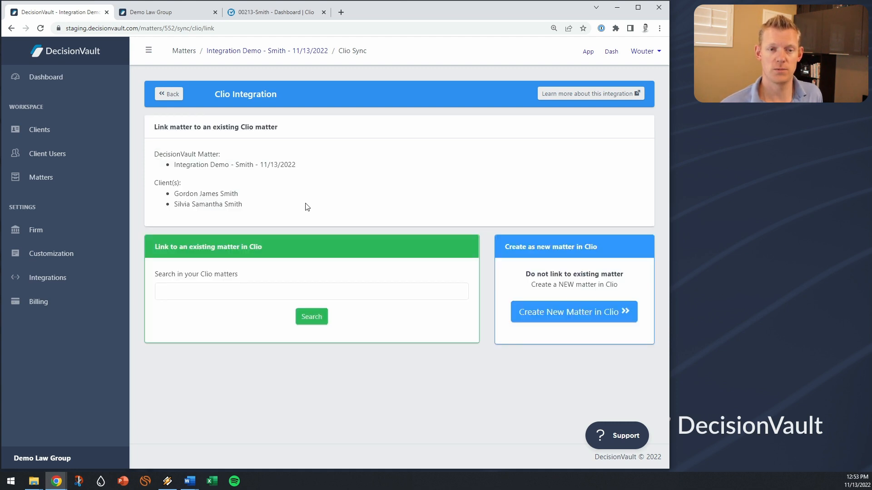
{"action": "left_click", "coordinate": [311, 291]}
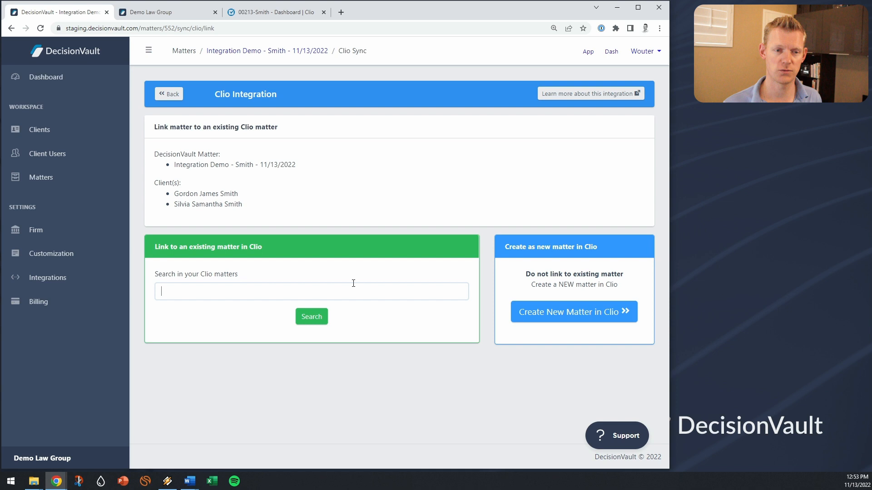
{"action": "type", "text": "gordon"}
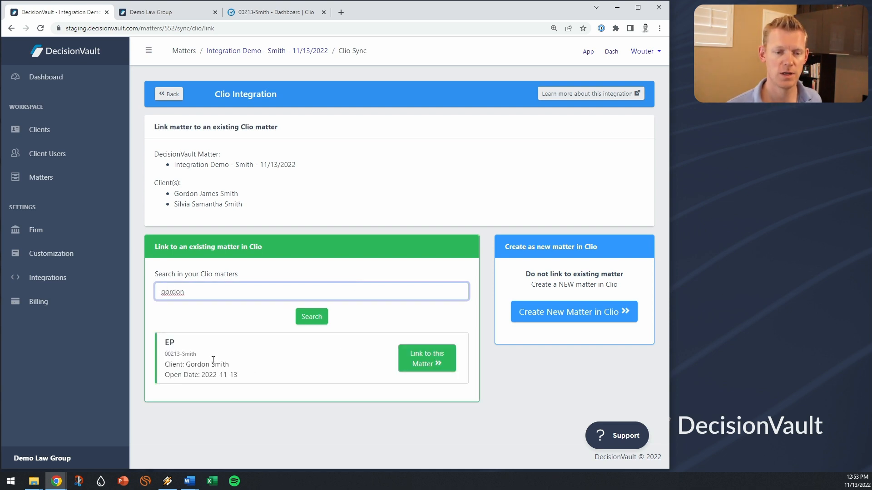
{"action": "left_click", "coordinate": [427, 359]}
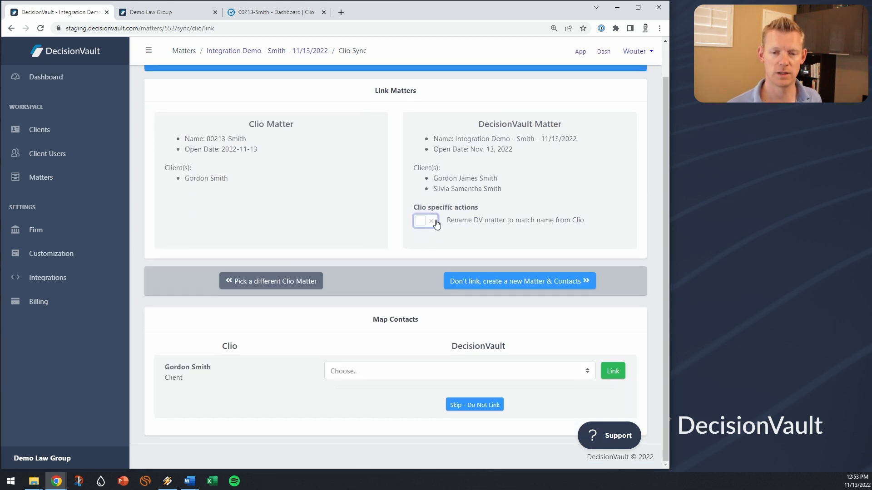
Step: Keep the DecisionVault matter name unchanged rather than renaming to Clio's 00213-Smith
{"action": "left_click", "coordinate": [425, 220]}
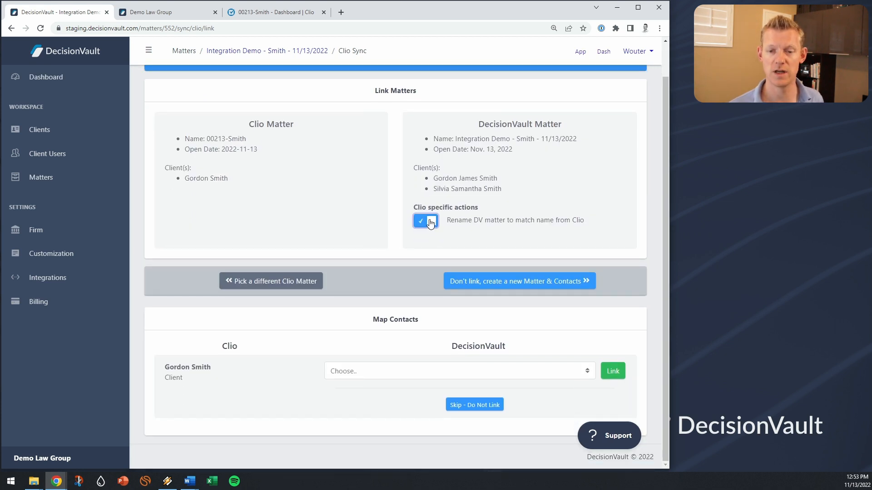
{"action": "left_click", "coordinate": [425, 221]}
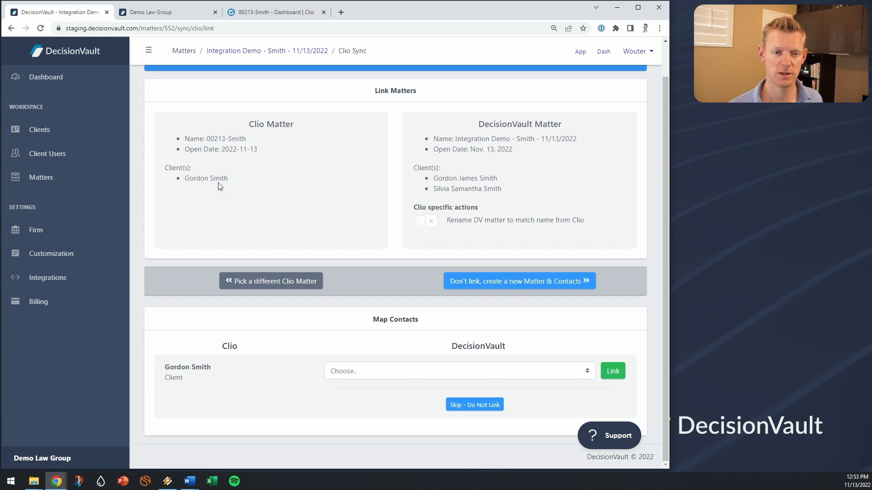
{"action": "left_click_drag", "start_coordinate": [204, 138], "coordinate": [258, 149]}
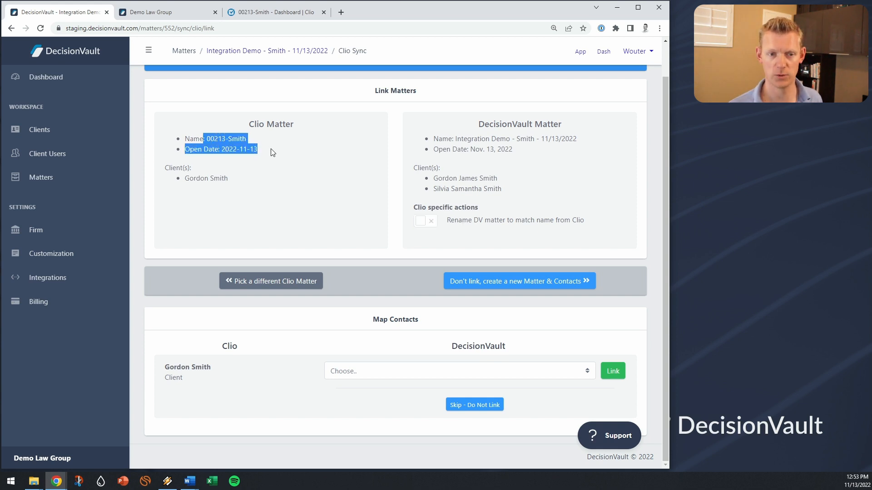
{"action": "left_click", "coordinate": [316, 347]}
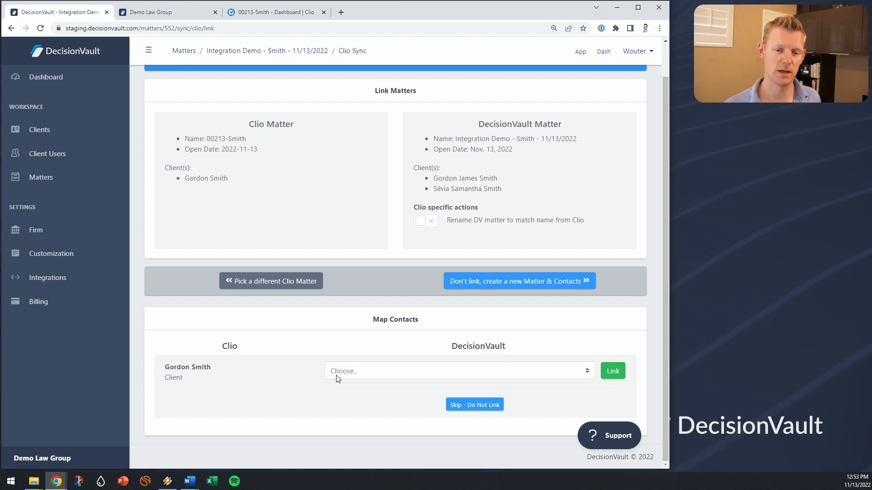
{"action": "left_click", "coordinate": [460, 370]}
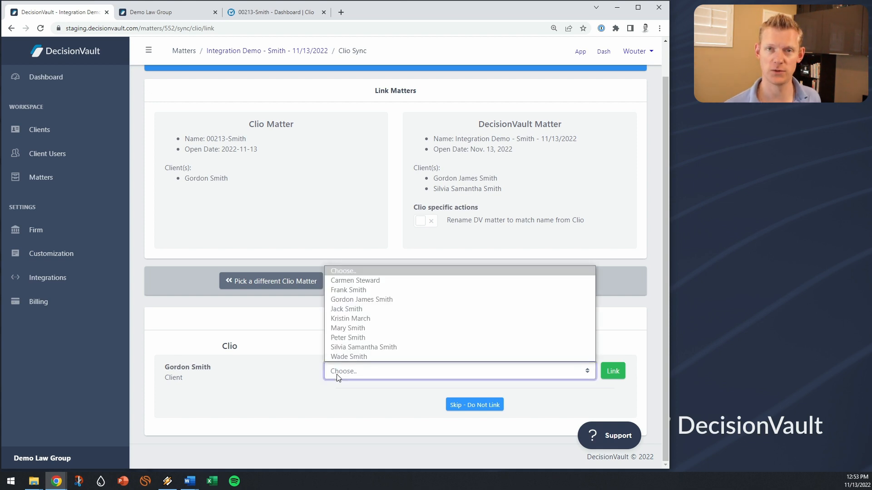
{"action": "mouse_move", "coordinate": [360, 328]}
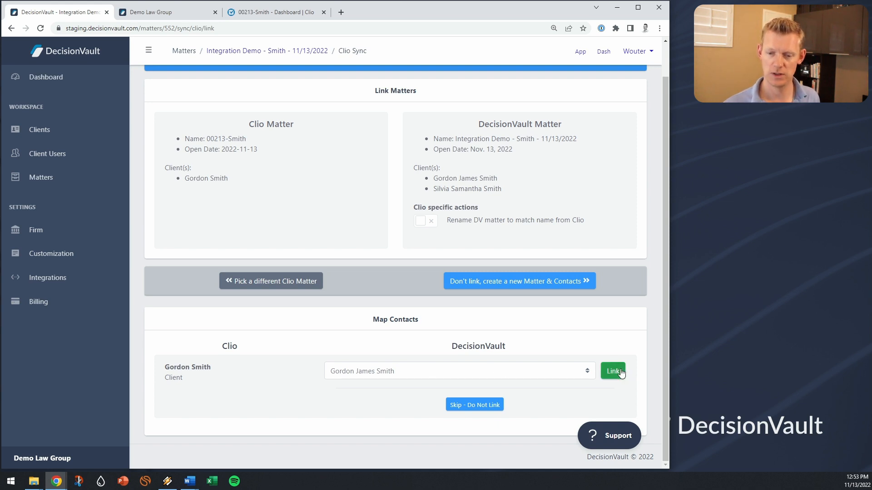
{"action": "left_click", "coordinate": [613, 370]}
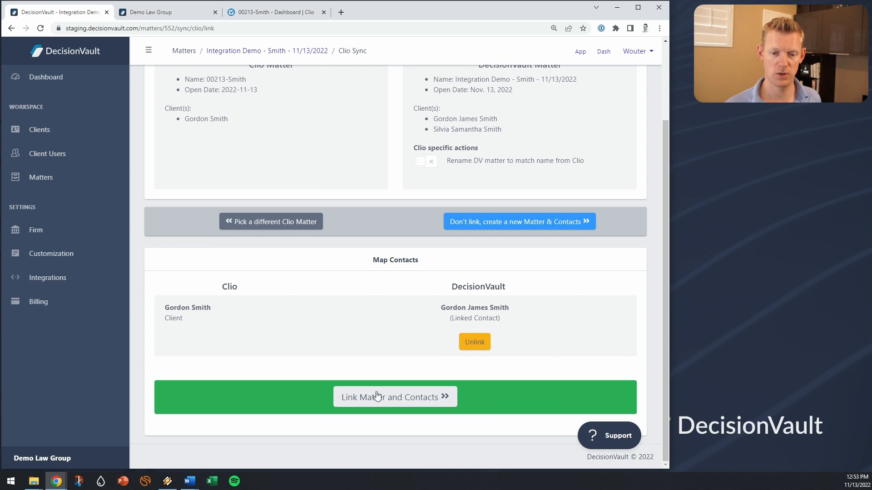
{"action": "left_click", "coordinate": [395, 397]}
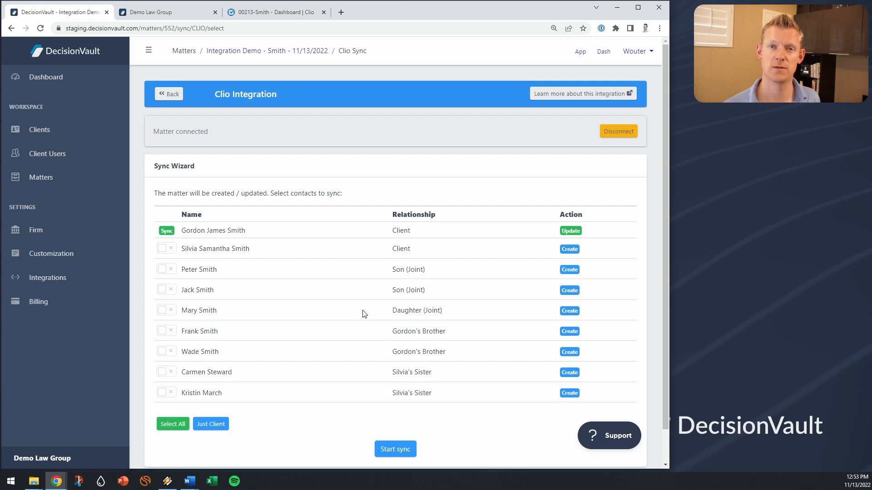
{"action": "mouse_move", "coordinate": [369, 320]}
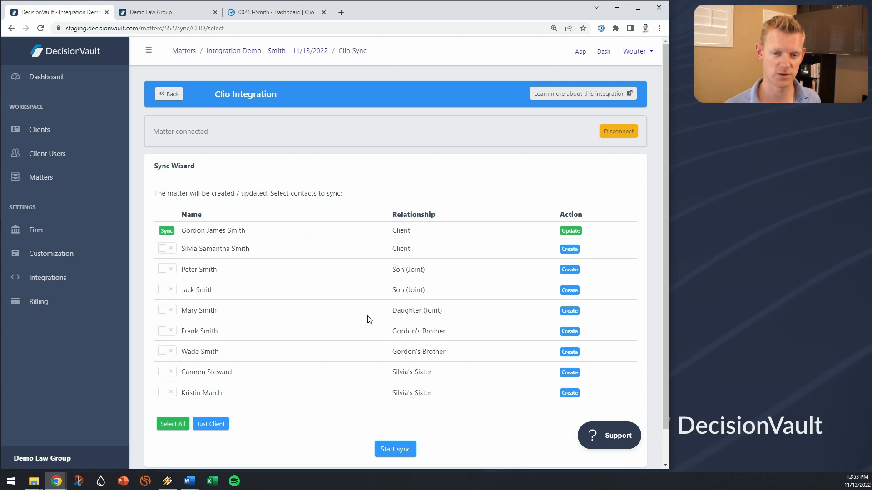
{"action": "mouse_move", "coordinate": [179, 239]}
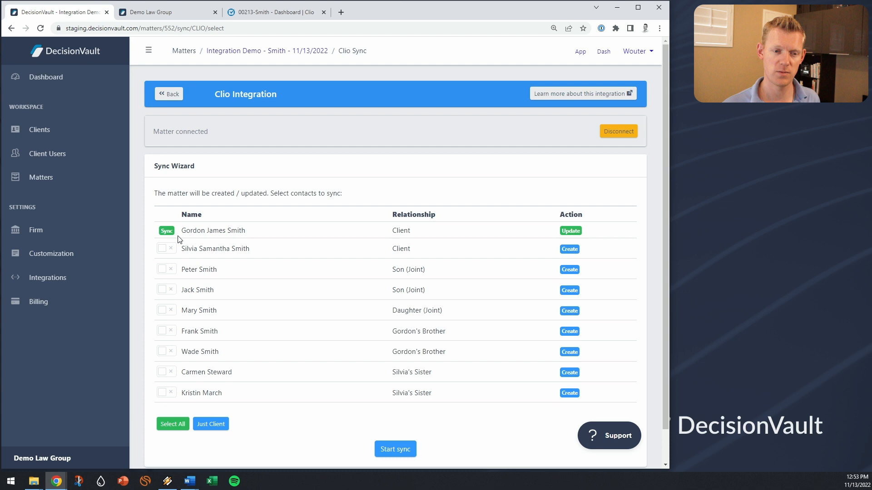
Step: Mark Peter, Jack, Frank and Carmen for syncing and start the sync into Clio
{"action": "scroll", "scroll_direction": "down", "scroll_amount": 3}
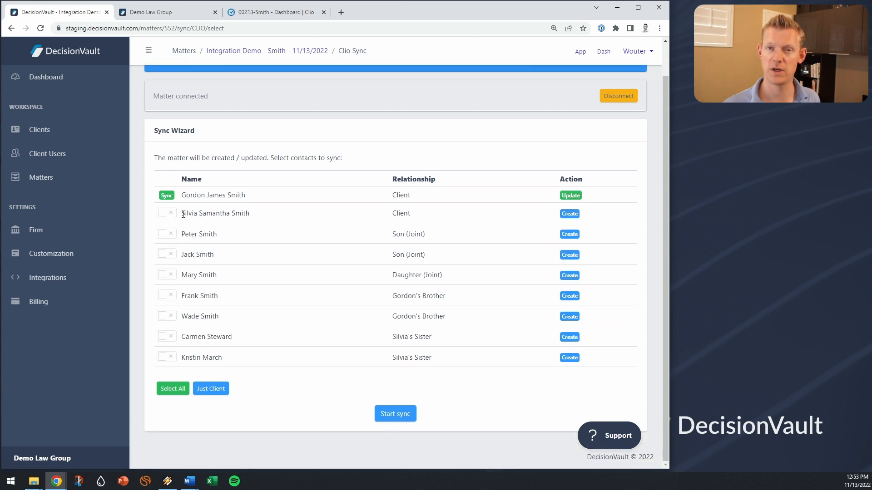
{"action": "left_click", "coordinate": [162, 233]}
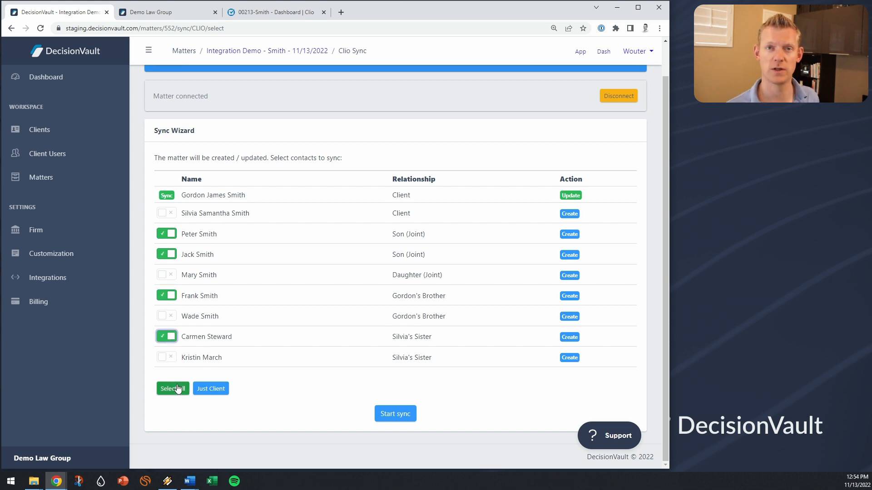
{"action": "mouse_move", "coordinate": [328, 388]}
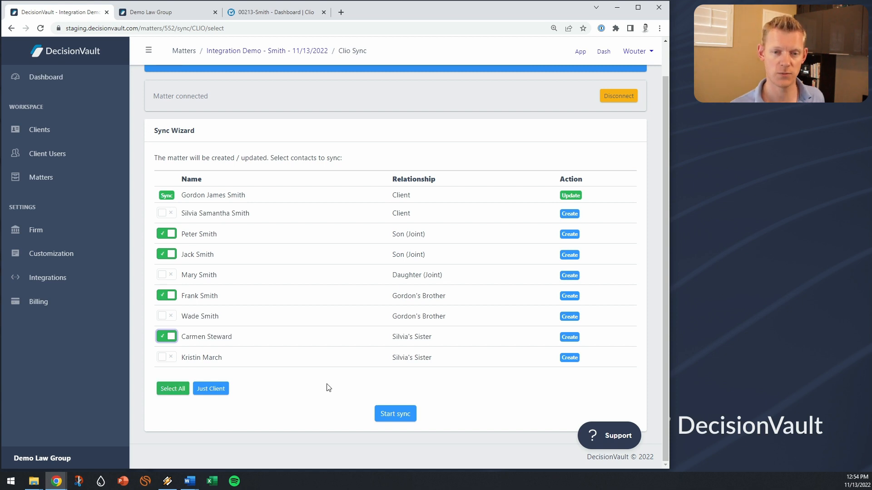
{"action": "left_click", "coordinate": [395, 414]}
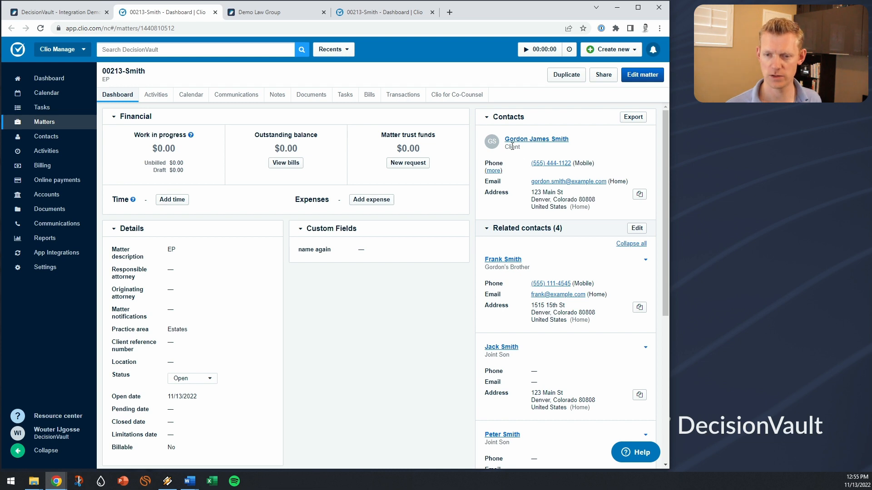
{"action": "left_click", "coordinate": [492, 171]}
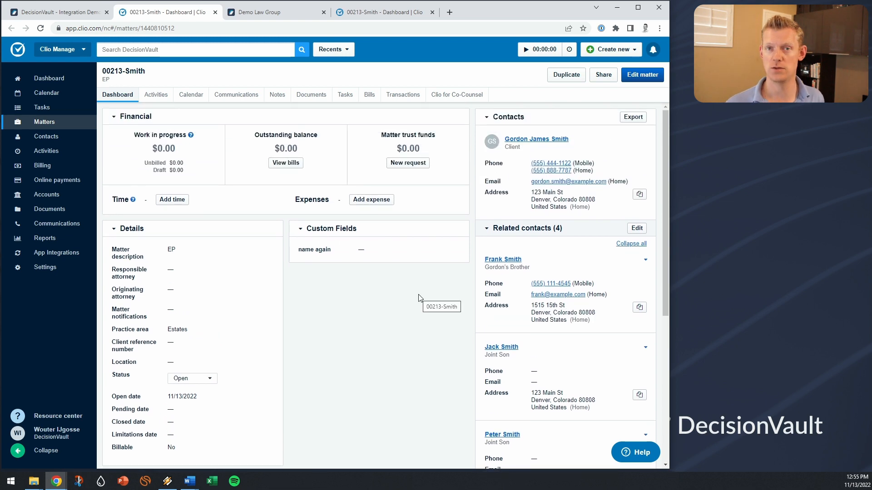
{"action": "mouse_move", "coordinate": [417, 311]}
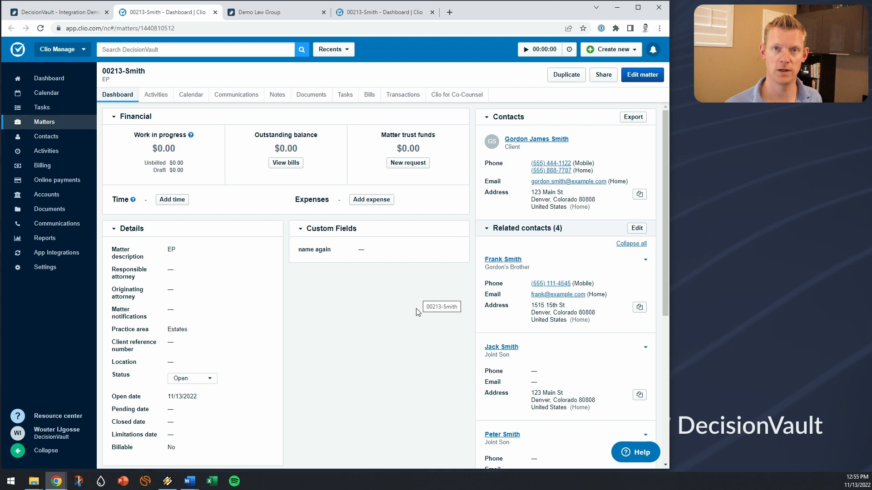